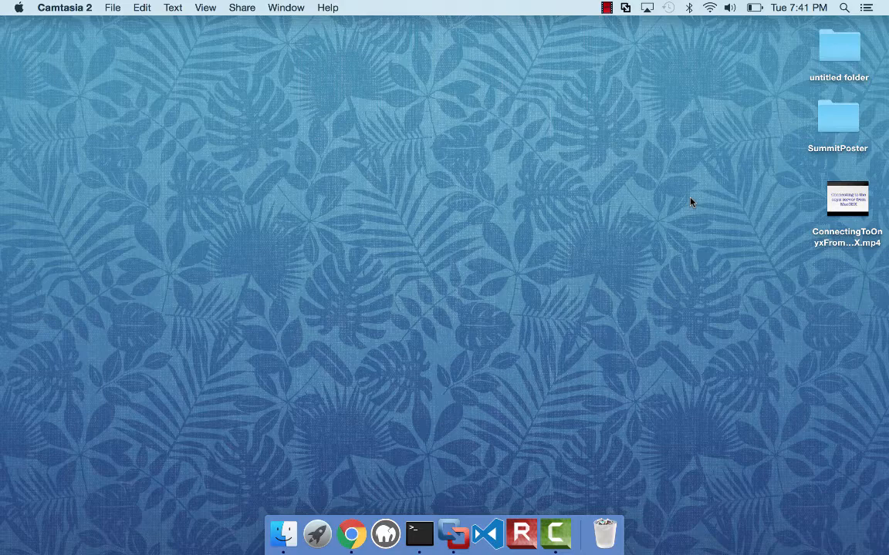
{"action": "mouse_move", "coordinate": [351, 533]}
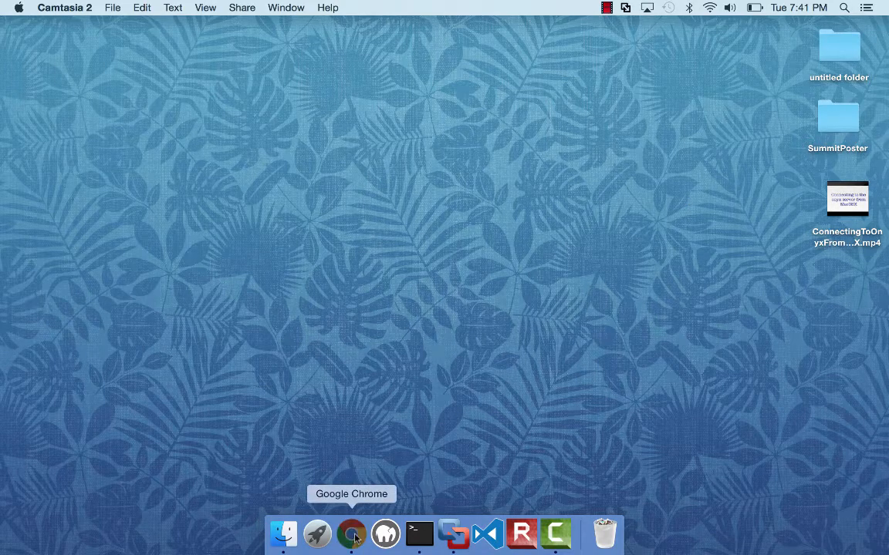
- Launch Chrome and search Google for 'java 8 jdk'
{"action": "left_click", "coordinate": [351, 533]}
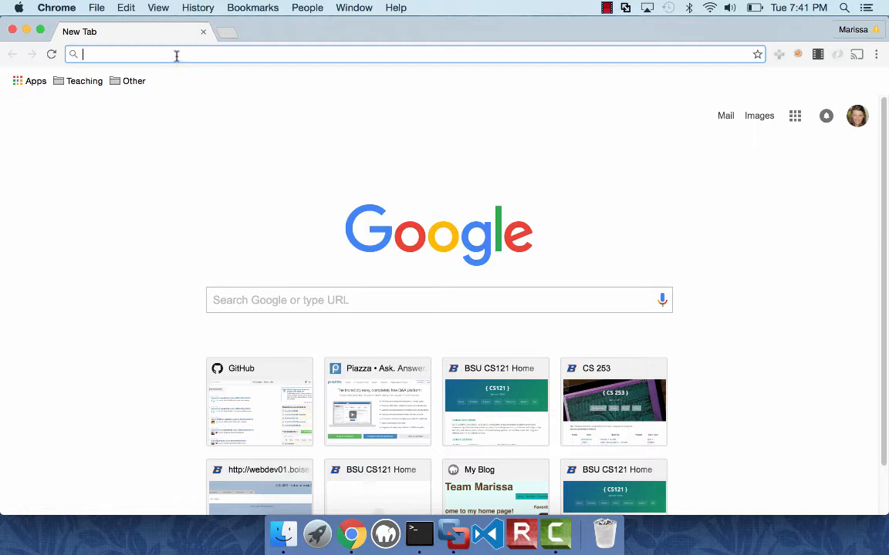
{"action": "type", "text": "java 8 jdk"}
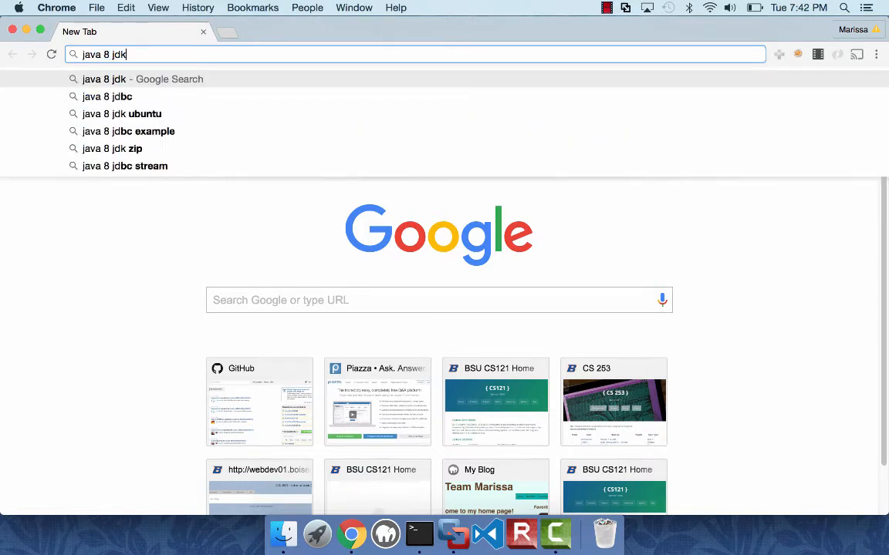
{"action": "key", "text": "Return"}
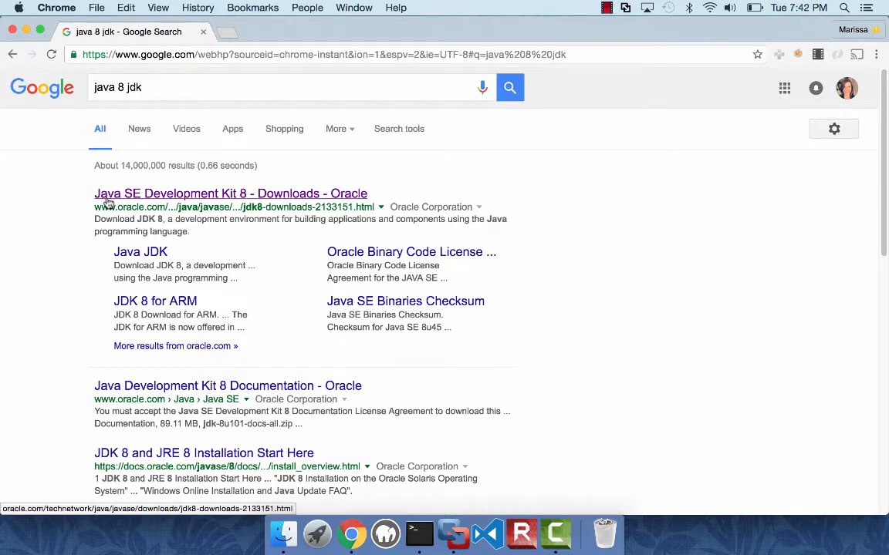
{"action": "mouse_move", "coordinate": [259, 201]}
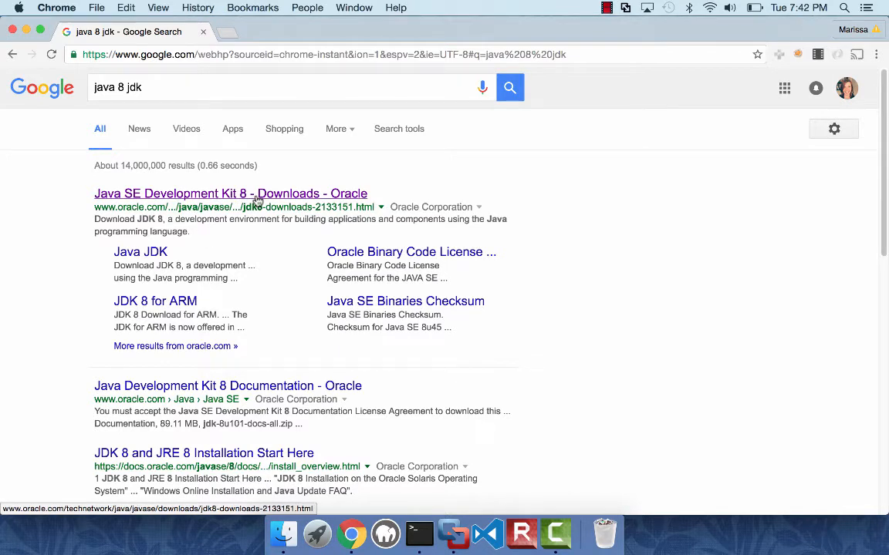
- Open Oracle's JDK 8 Downloads result and scroll down to the 8u101/8u102 tables
{"action": "left_click", "coordinate": [230, 193]}
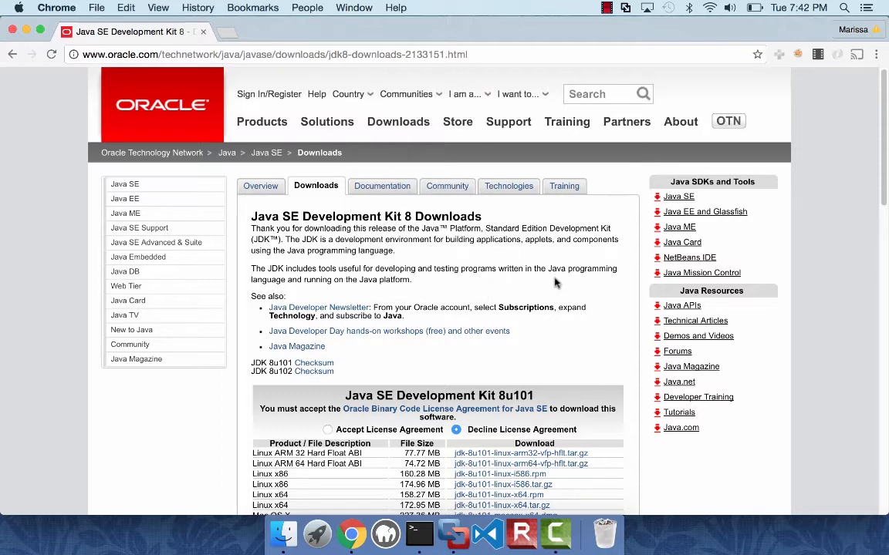
{"action": "mouse_move", "coordinate": [564, 264]}
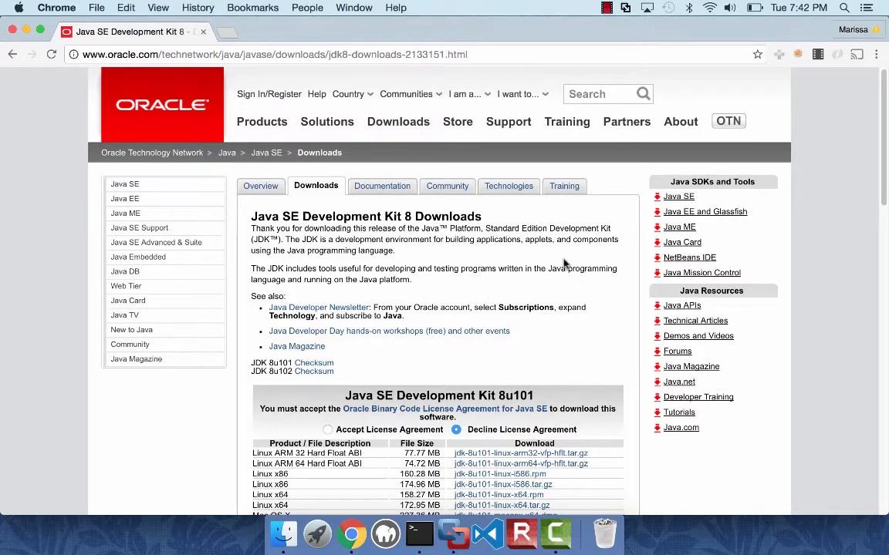
{"action": "mouse_move", "coordinate": [430, 265]}
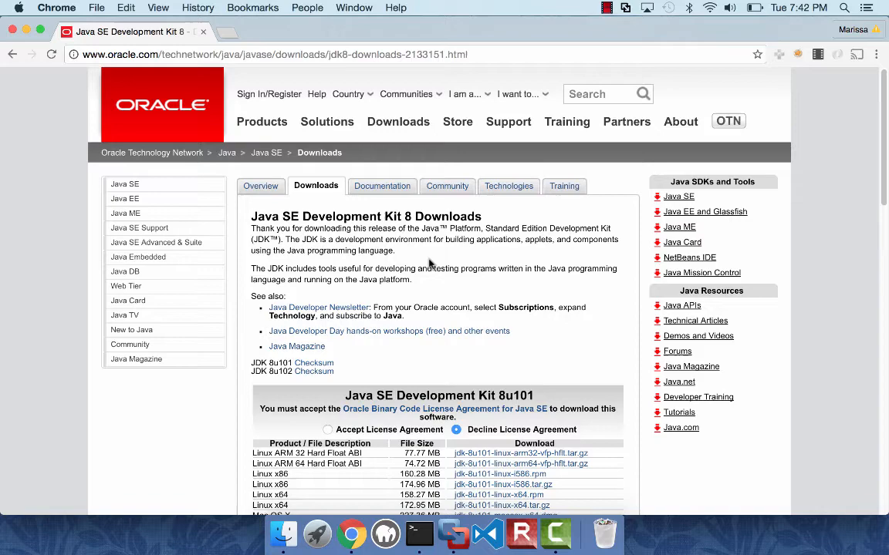
{"action": "scroll", "scroll_direction": "down", "scroll_amount": 3}
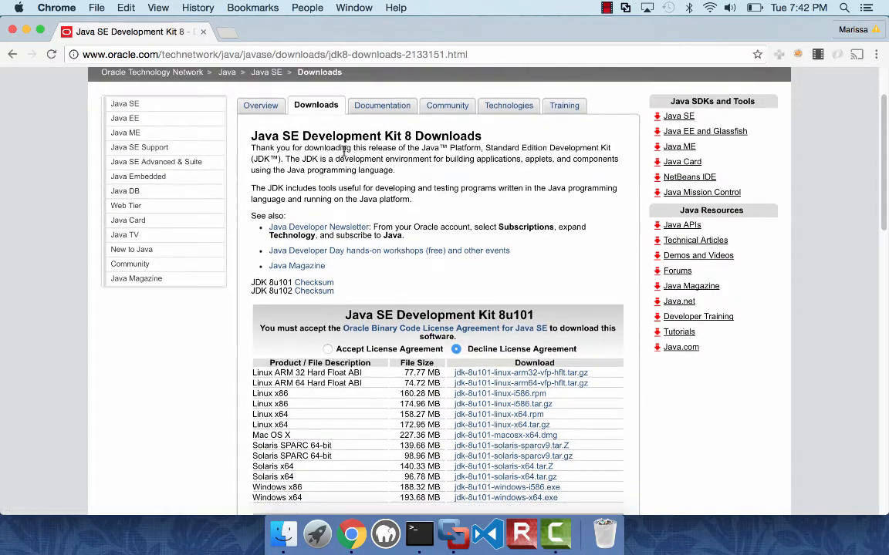
{"action": "scroll", "scroll_direction": "down", "scroll_amount": 3}
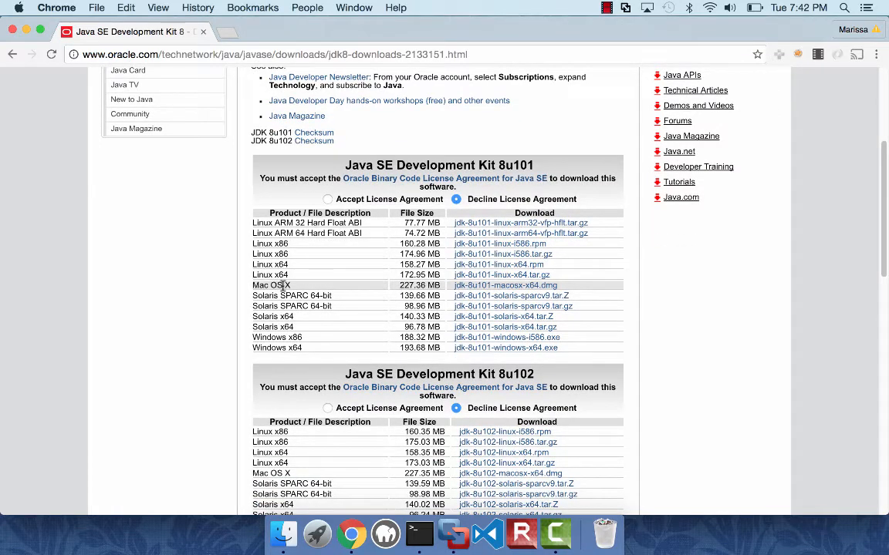
{"action": "mouse_move", "coordinate": [320, 290]}
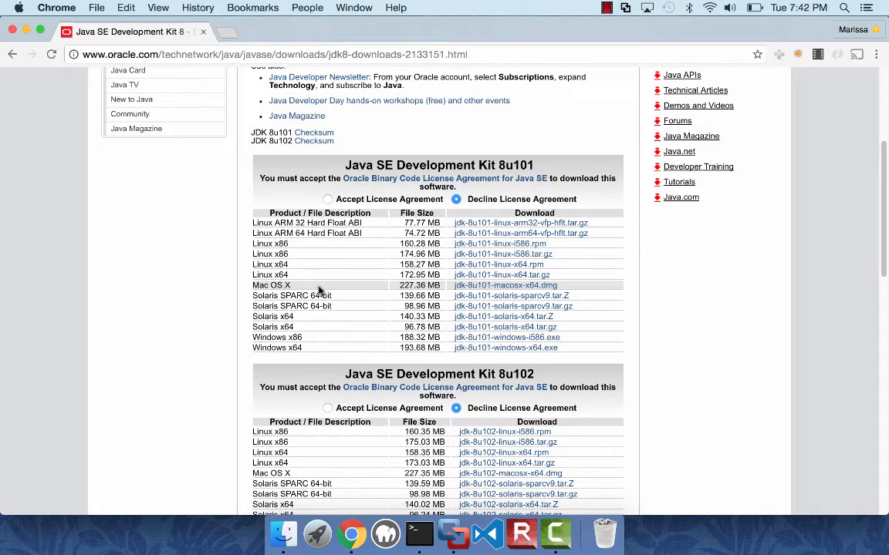
{"action": "mouse_move", "coordinate": [396, 292]}
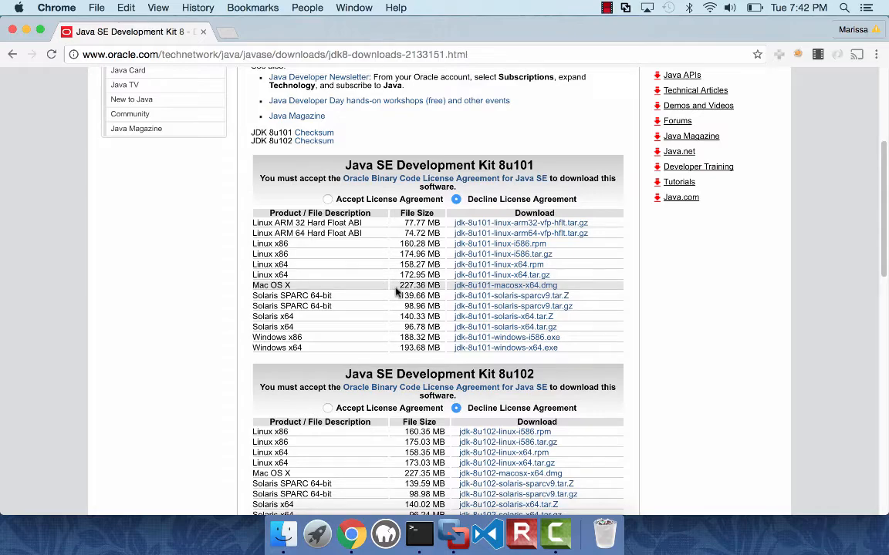
{"action": "scroll", "scroll_direction": "down", "scroll_amount": 3}
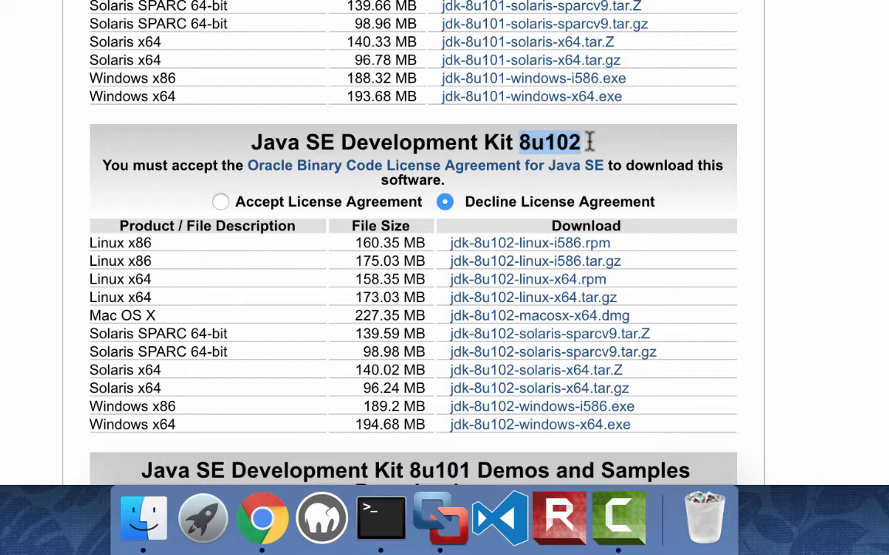
{"action": "mouse_move", "coordinate": [598, 148]}
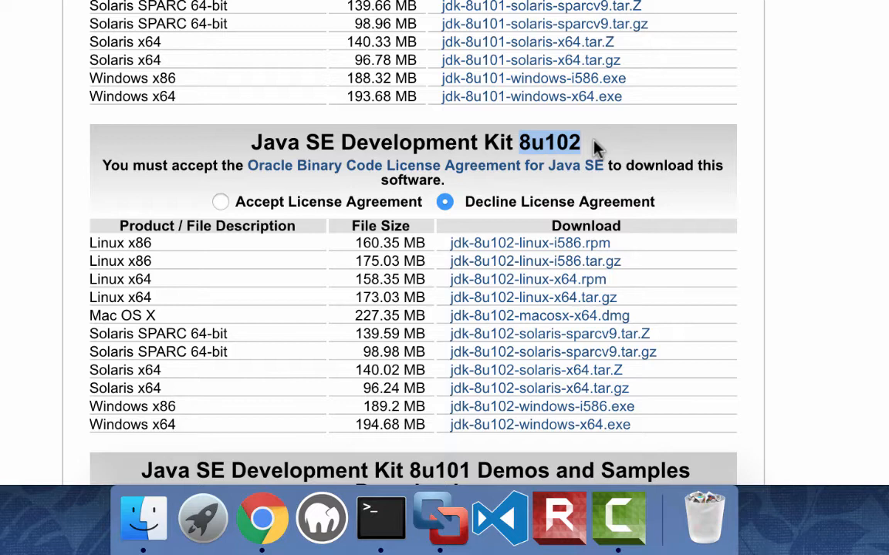
{"action": "mouse_move", "coordinate": [262, 127]}
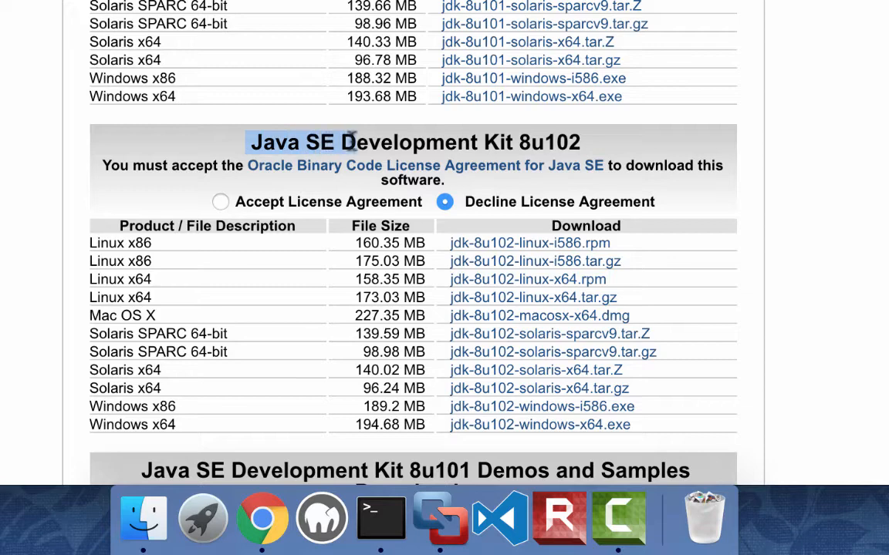
{"action": "scroll", "scroll_direction": "down", "scroll_amount": 3}
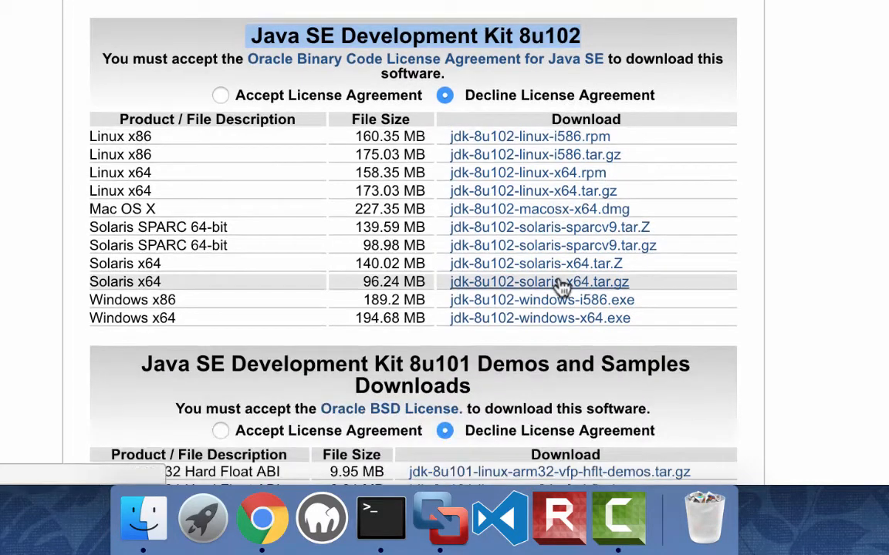
{"action": "mouse_move", "coordinate": [482, 364]}
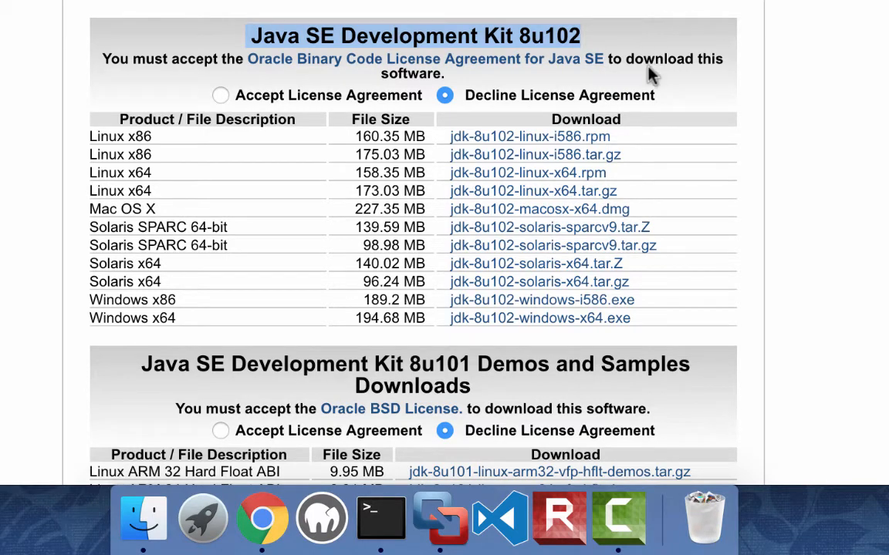
{"action": "scroll", "scroll_direction": "down", "scroll_amount": 3}
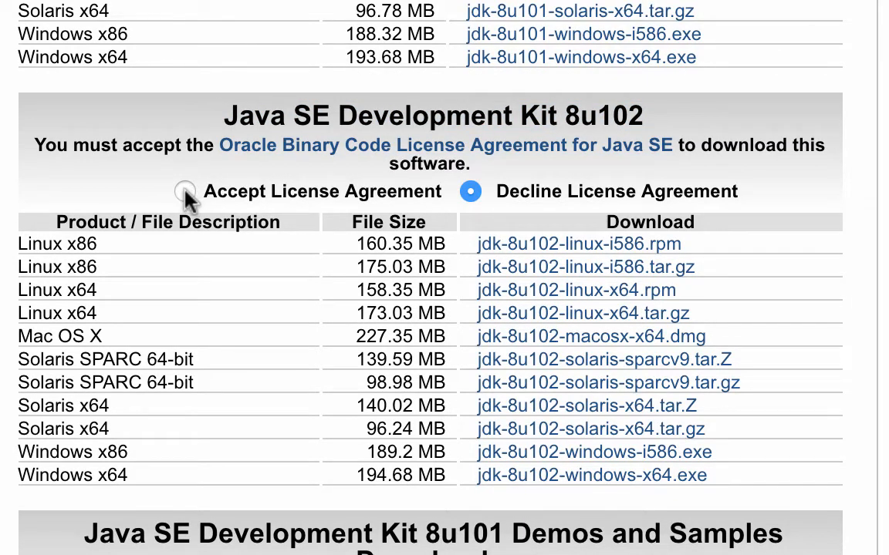
- Accept the 8u102 license agreement and download jdk-8u102-macosx-x64.dmg
{"action": "left_click", "coordinate": [185, 191]}
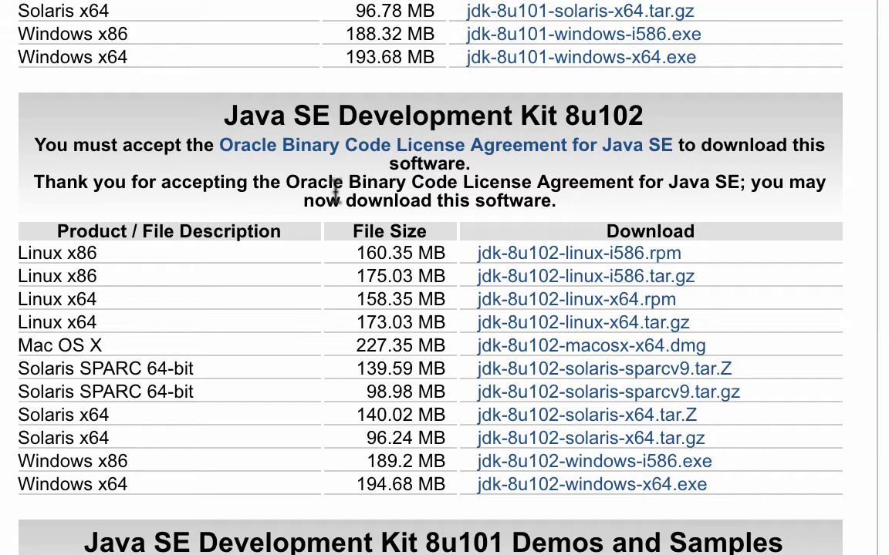
{"action": "mouse_move", "coordinate": [73, 346]}
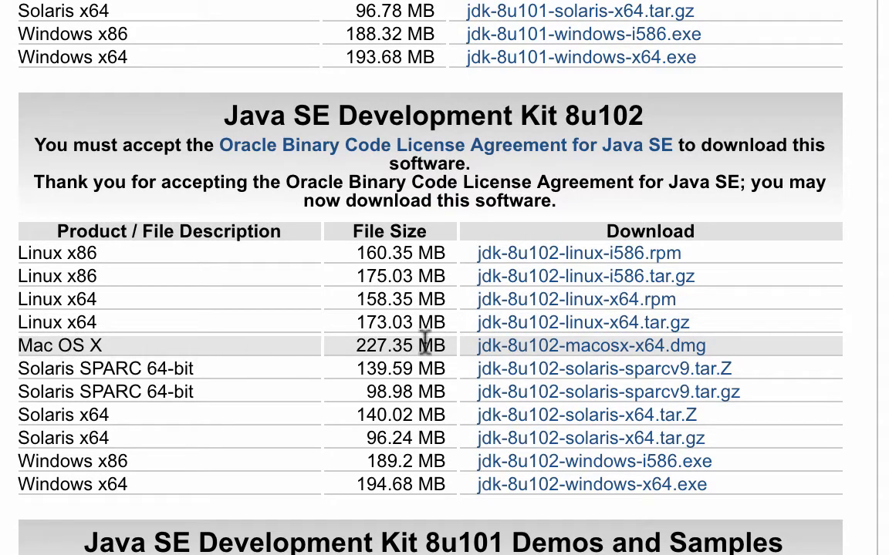
{"action": "mouse_move", "coordinate": [540, 353]}
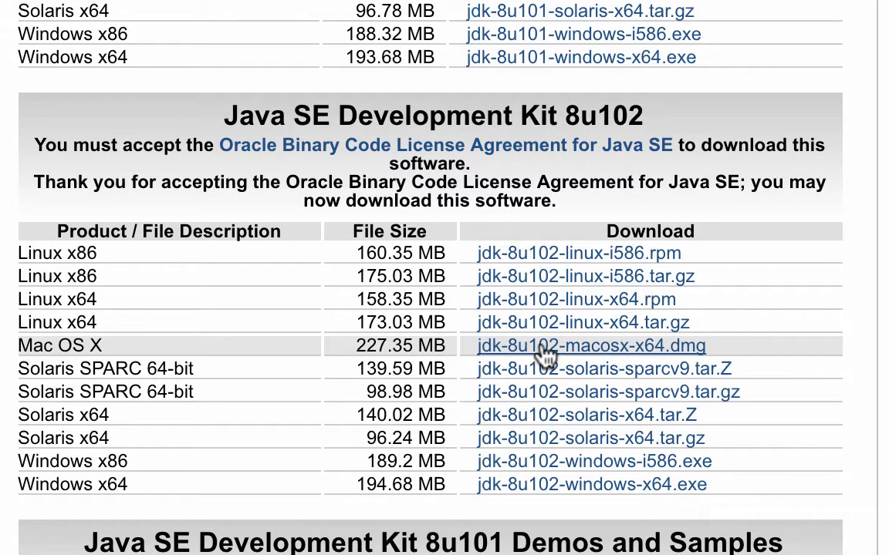
{"action": "left_click", "coordinate": [590, 345]}
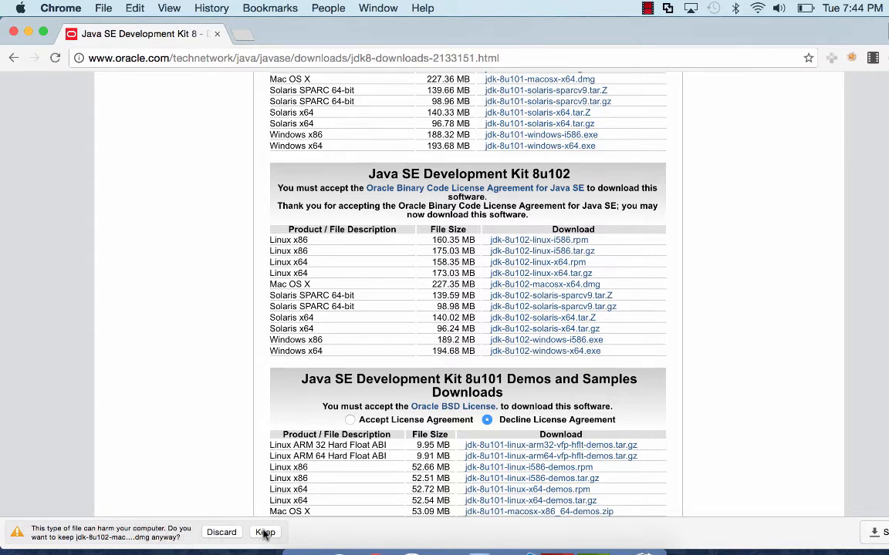
- Keep jdk-8u102-macosx-x64.dmg despite the warning and open the downloaded disk image
{"action": "left_click", "coordinate": [265, 532]}
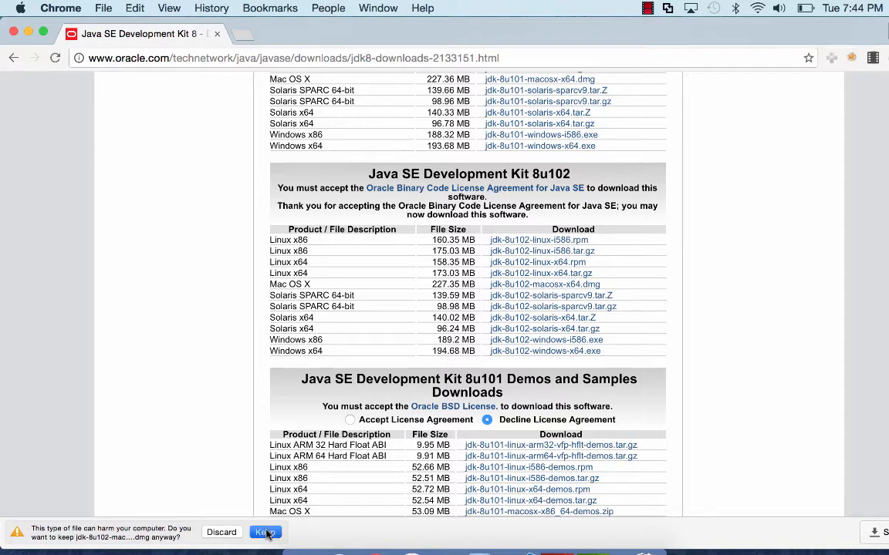
{"action": "left_click", "coordinate": [265, 532]}
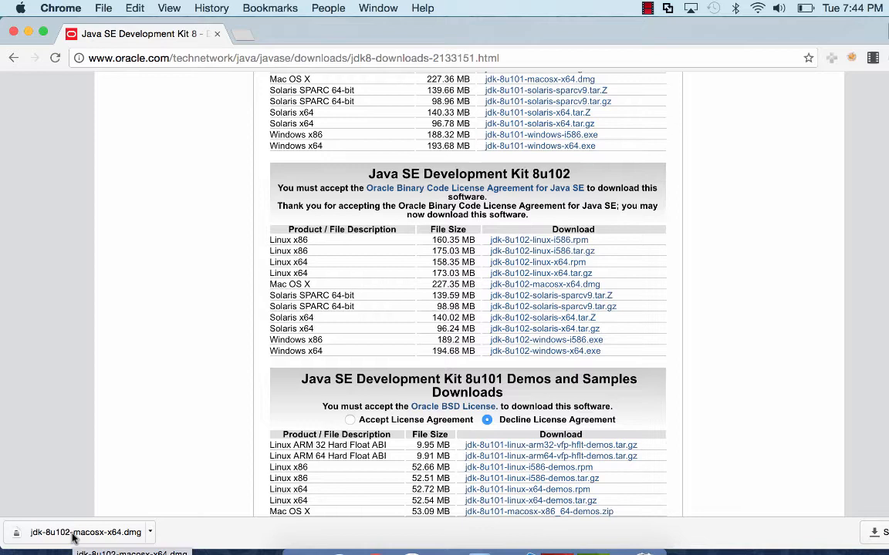
{"action": "left_click", "coordinate": [84, 533]}
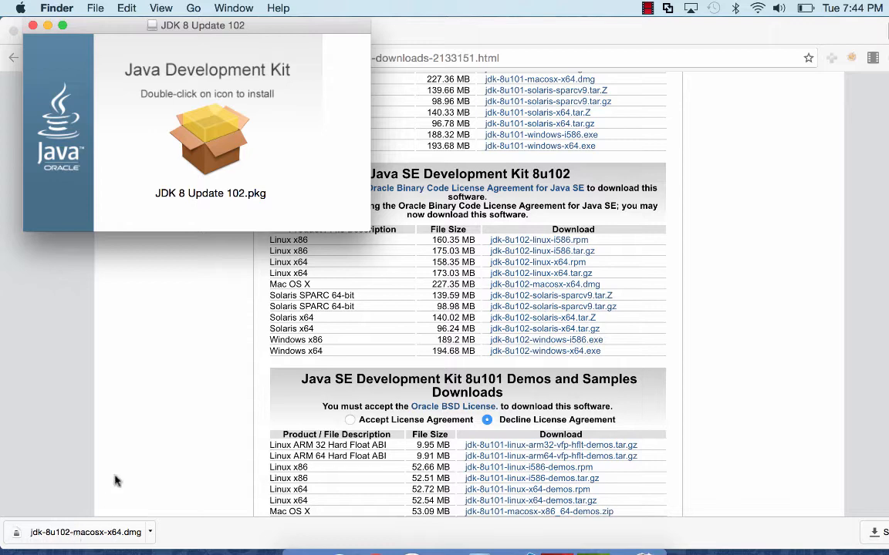
- Launch the 'JDK 8 Update 102.pkg' installer from the disk image
{"action": "left_click", "coordinate": [210, 139]}
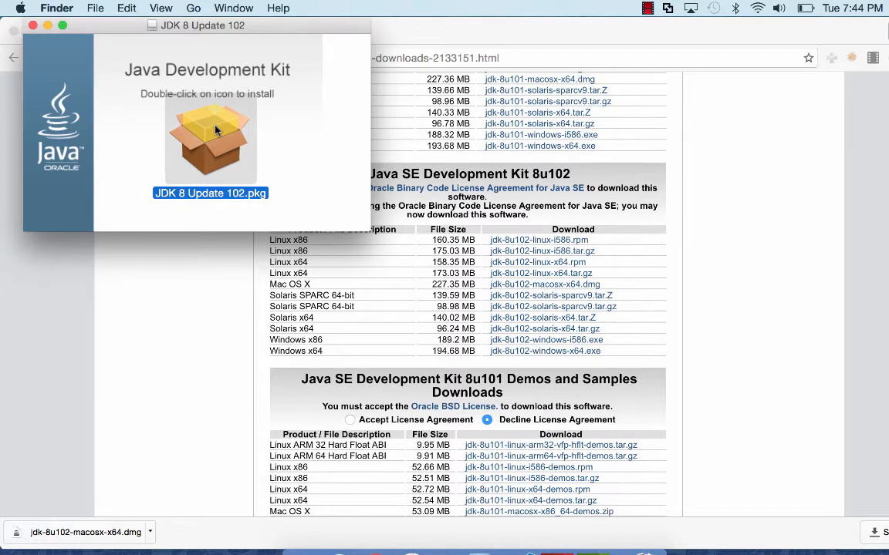
{"action": "double_click", "coordinate": [210, 139]}
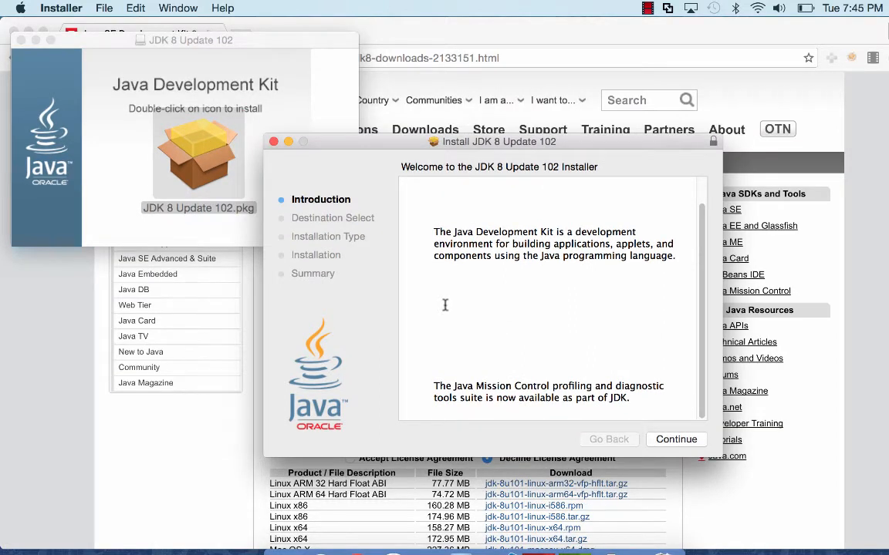
{"action": "mouse_move", "coordinate": [720, 418]}
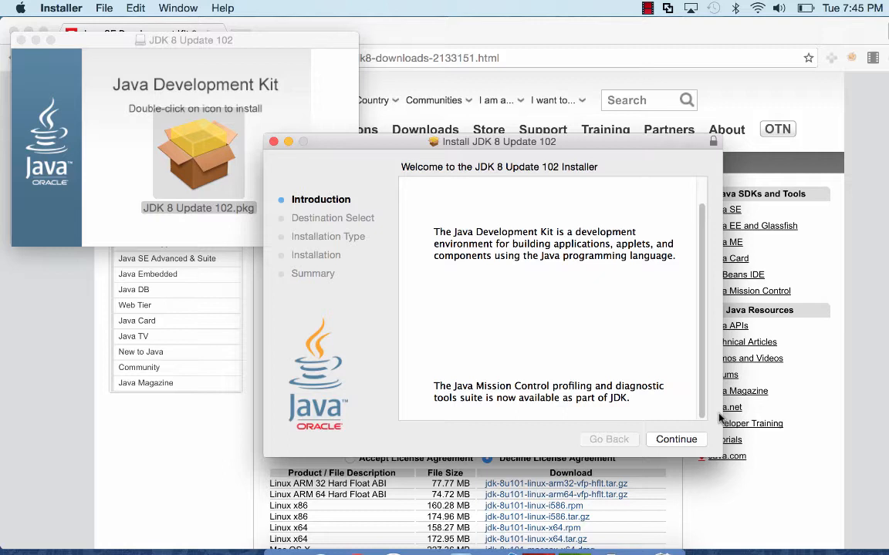
- Continue past the introduction and start the standard 533.9 MB install
{"action": "left_click", "coordinate": [675, 439]}
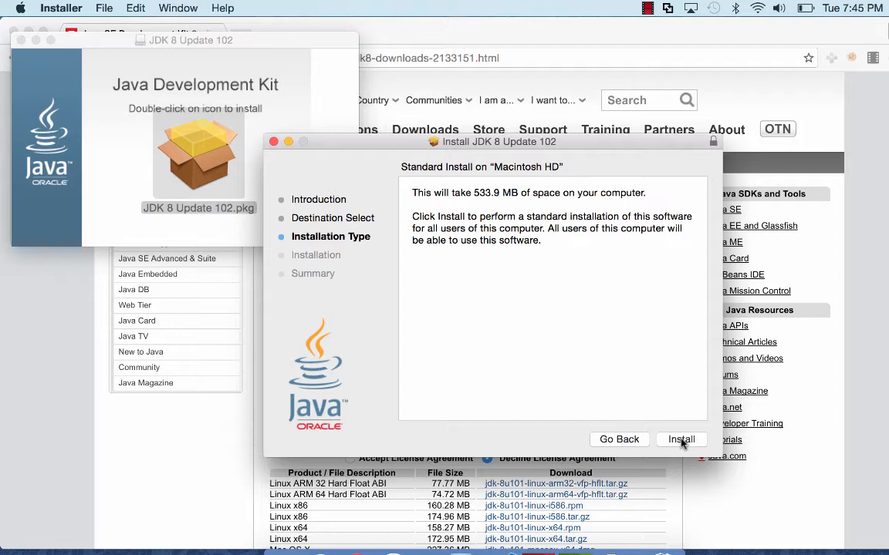
{"action": "left_click", "coordinate": [680, 439]}
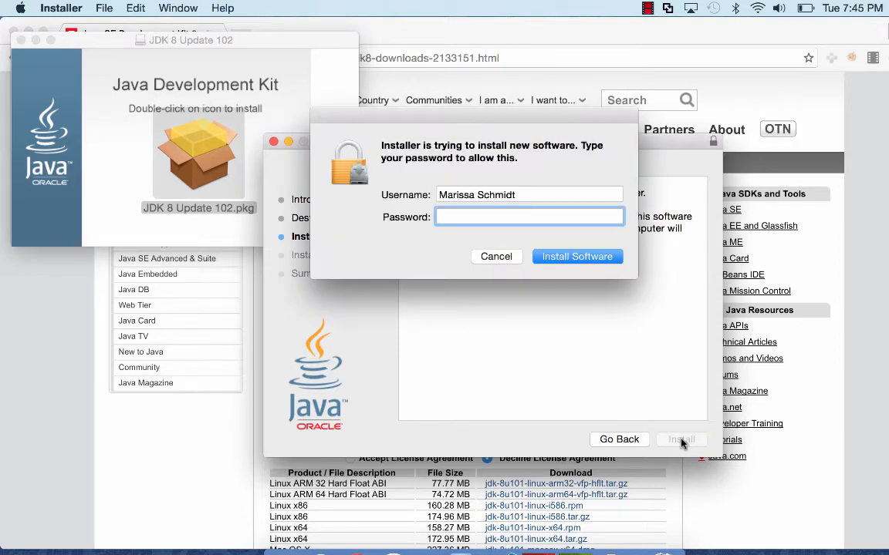
{"action": "mouse_move", "coordinate": [625, 315]}
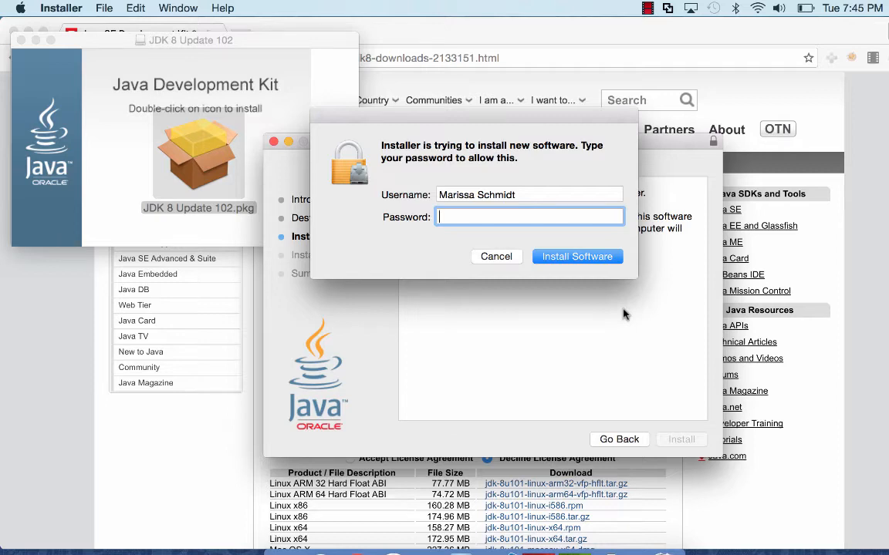
- Enter the administrator password to authorise the JDK 8 Update 102 installation
{"action": "type", "text": "••••"}
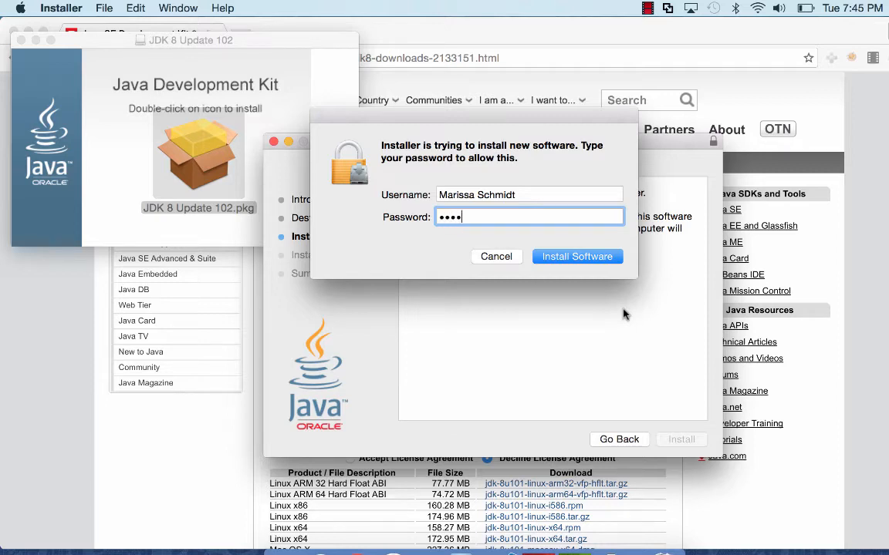
{"action": "left_click", "coordinate": [576, 256]}
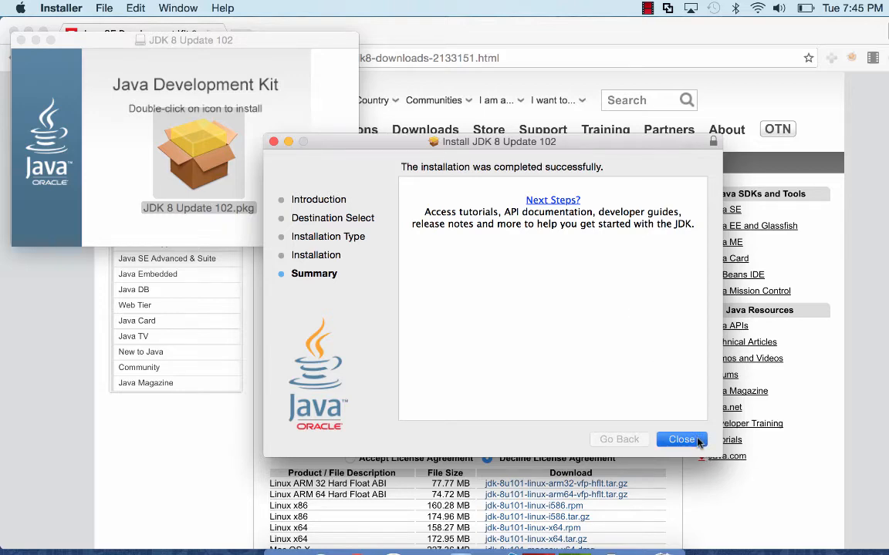
- Close the finished installer and the JDK 8 Update 102 disk image window
{"action": "left_click", "coordinate": [680, 438]}
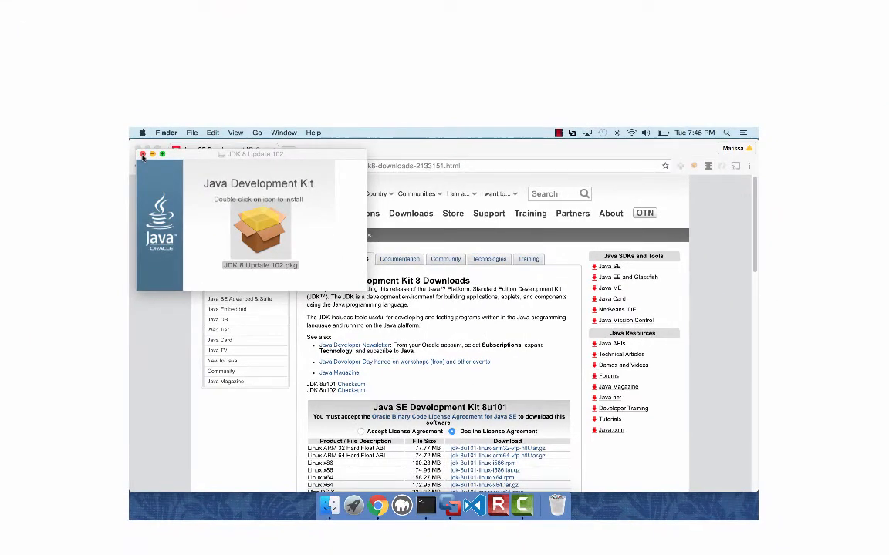
{"action": "left_click", "coordinate": [143, 155]}
{"action": "type", "text": "ec"}
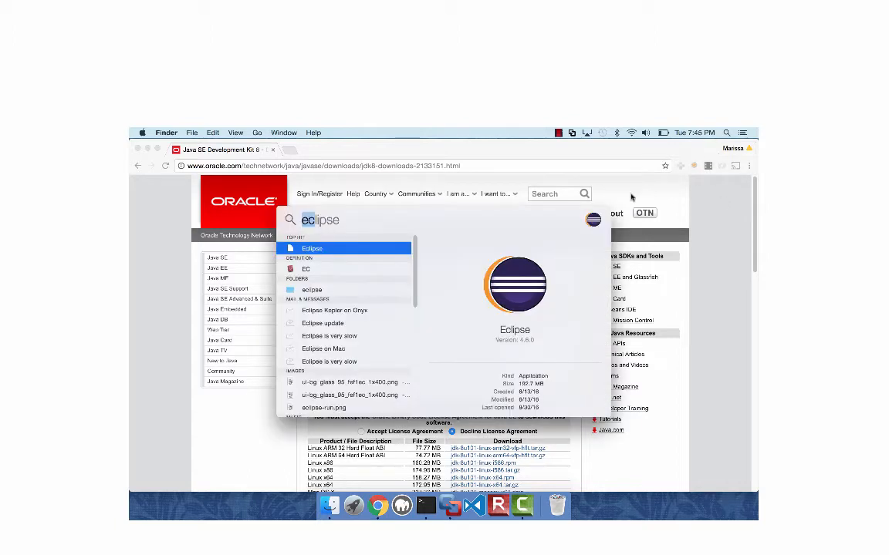
- Find 'terminal' in Spotlight and launch the Terminal app
{"action": "type", "text": "terminal"}
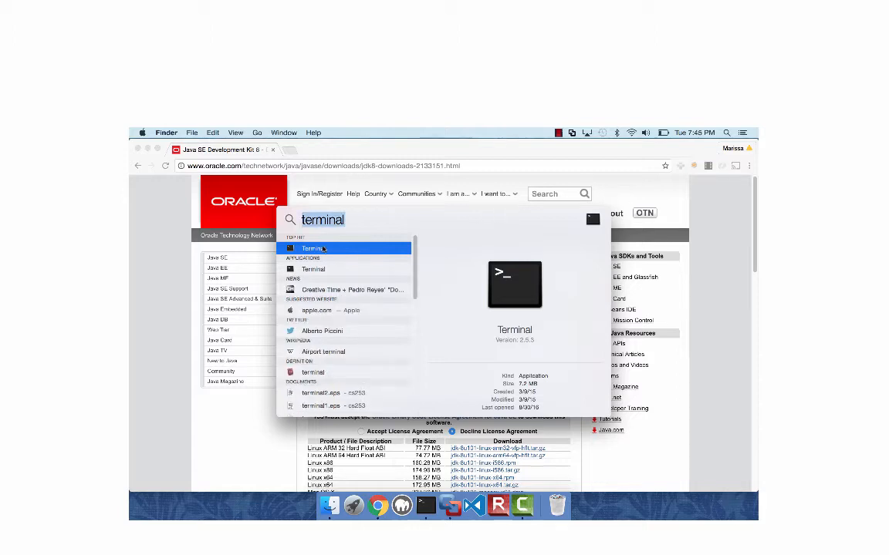
{"action": "left_click", "coordinate": [313, 247]}
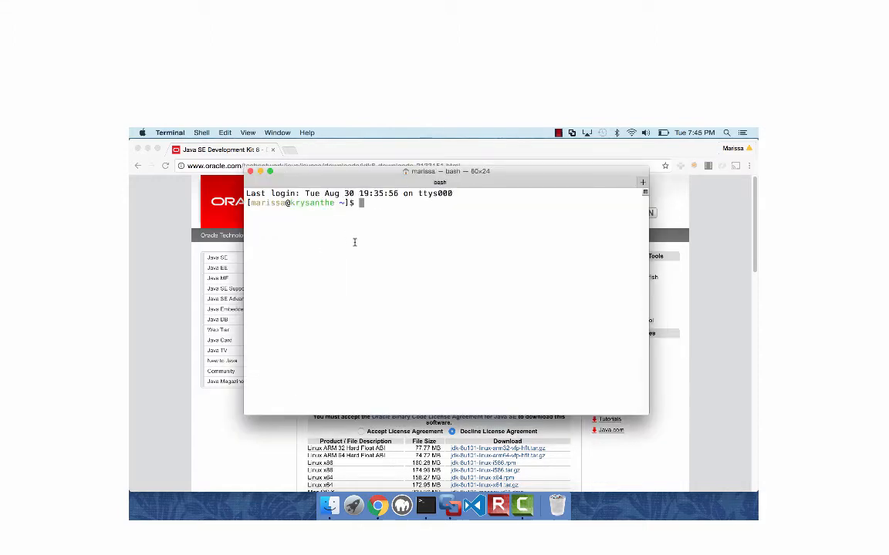
- Run java -version in Terminal, confirming 1.8.0_102, and select 'java' in the output
{"action": "type", "text": "java -"}
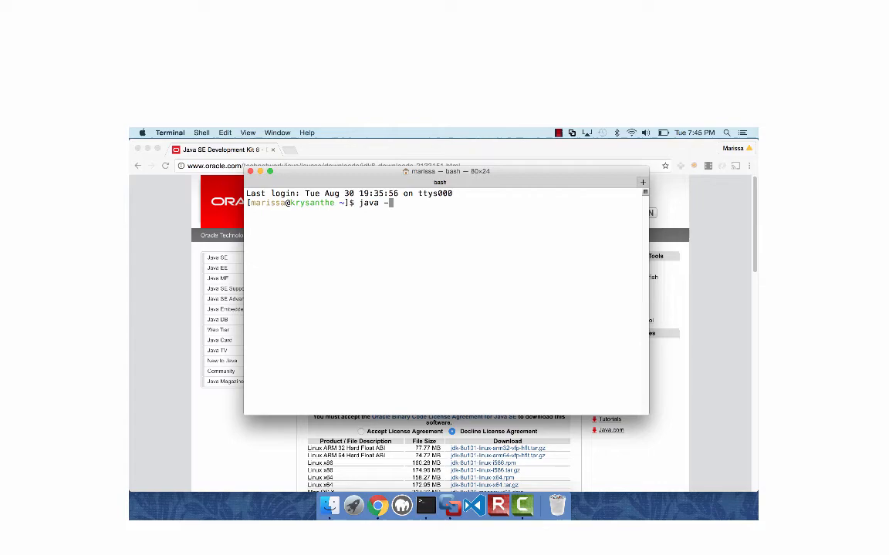
{"action": "type", "text": "-verios"}
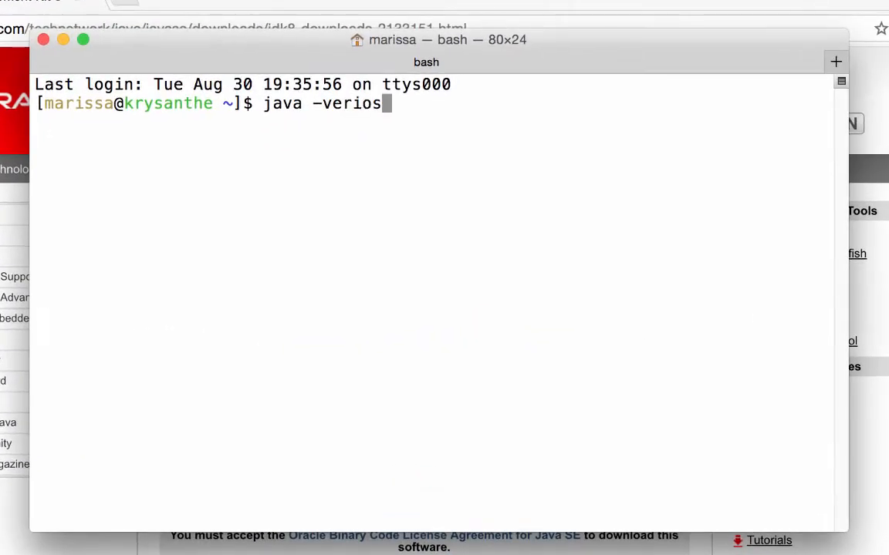
{"action": "type", "text": "sion"}
{"action": "key", "text": "Return"}
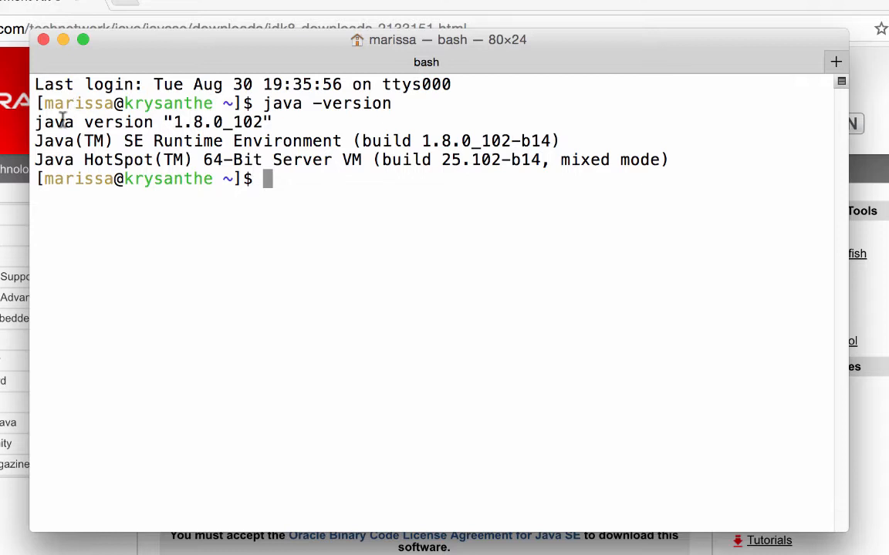
{"action": "double_click", "coordinate": [197, 122]}
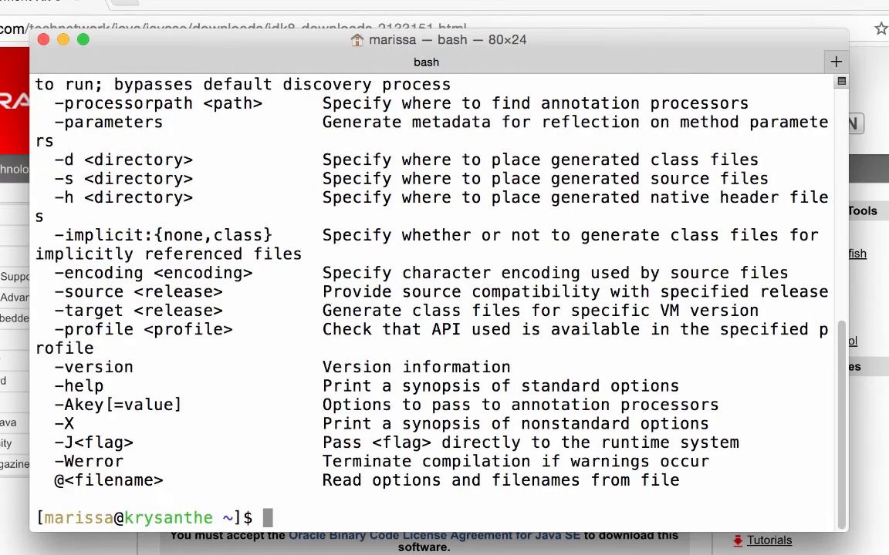
{"action": "mouse_move", "coordinate": [356, 179]}
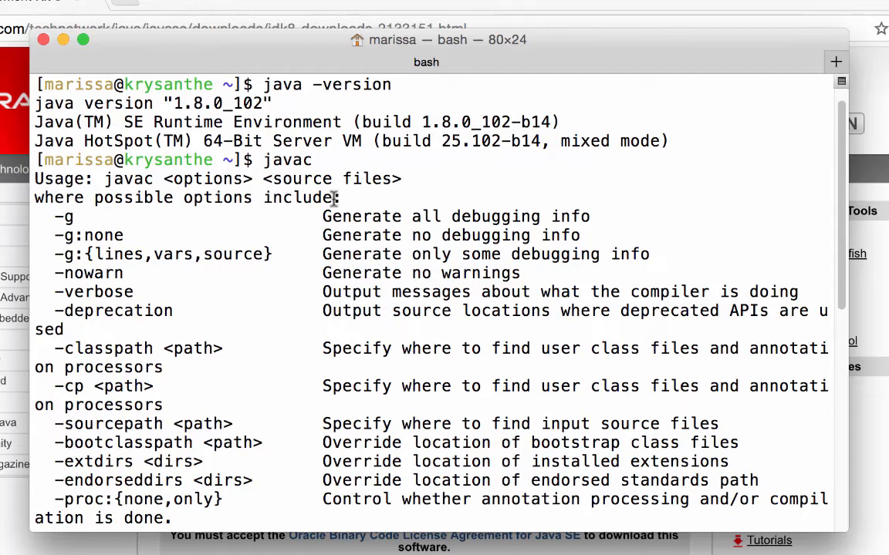
- Highlight the 'javac <options> <source files>' usage line, scroll the output, and type 'javac HelloWorld.java'
{"action": "left_click_drag", "start_coordinate": [106, 179], "coordinate": [401, 179]}
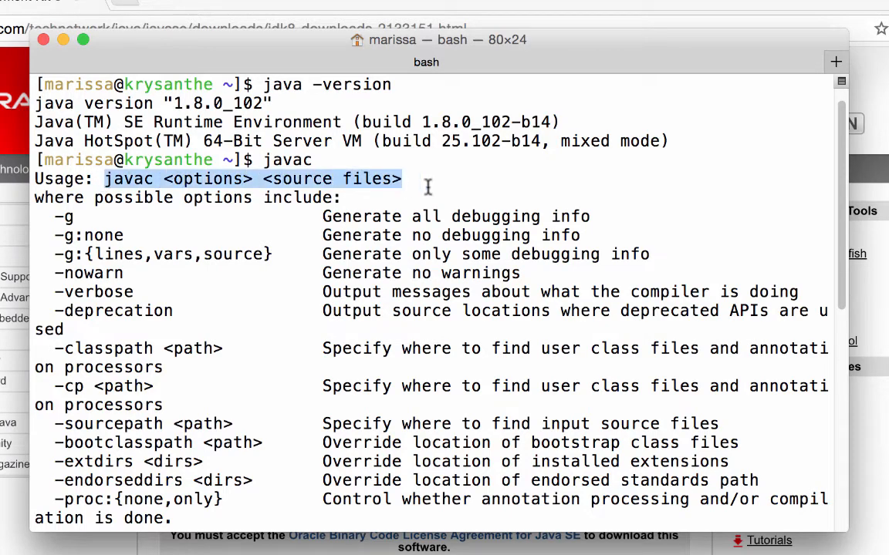
{"action": "scroll", "scroll_direction": "down", "scroll_amount": 3}
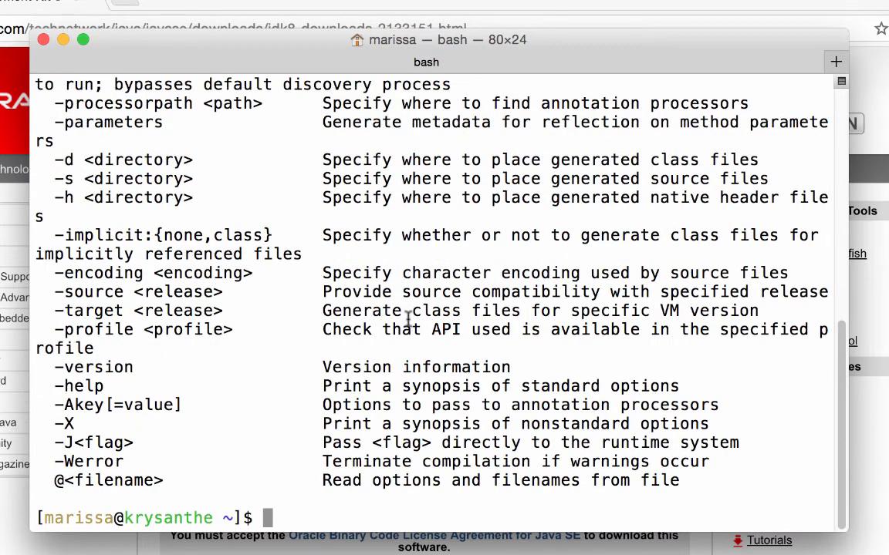
{"action": "type", "text": "javac Hello"}
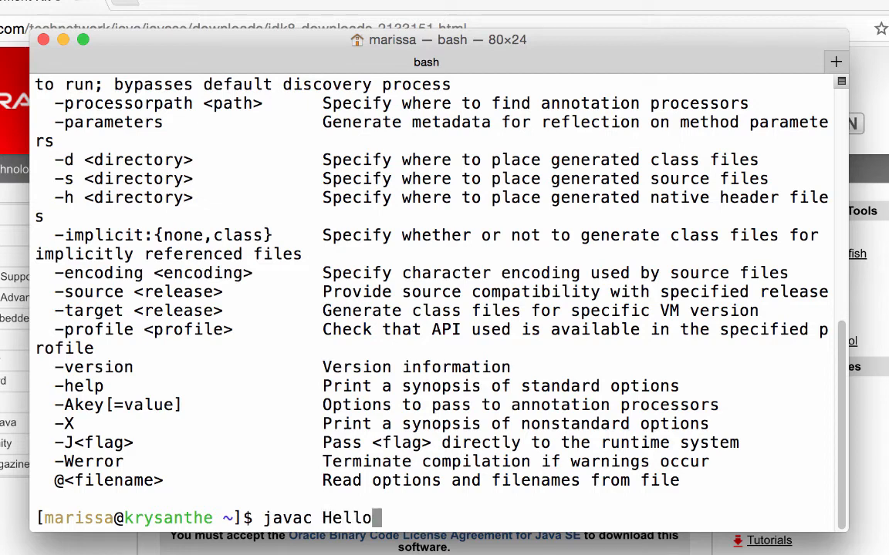
{"action": "type", "text": "World.a"}
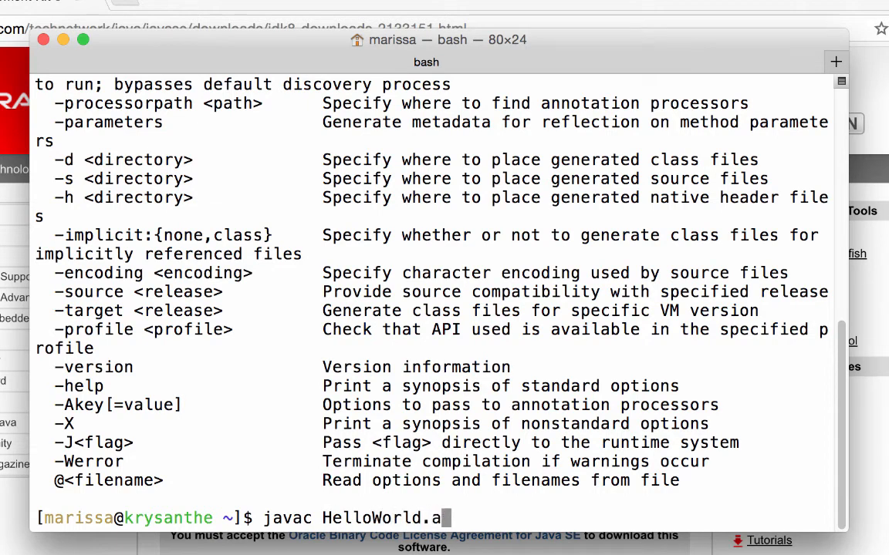
{"action": "type", "text": "va"}
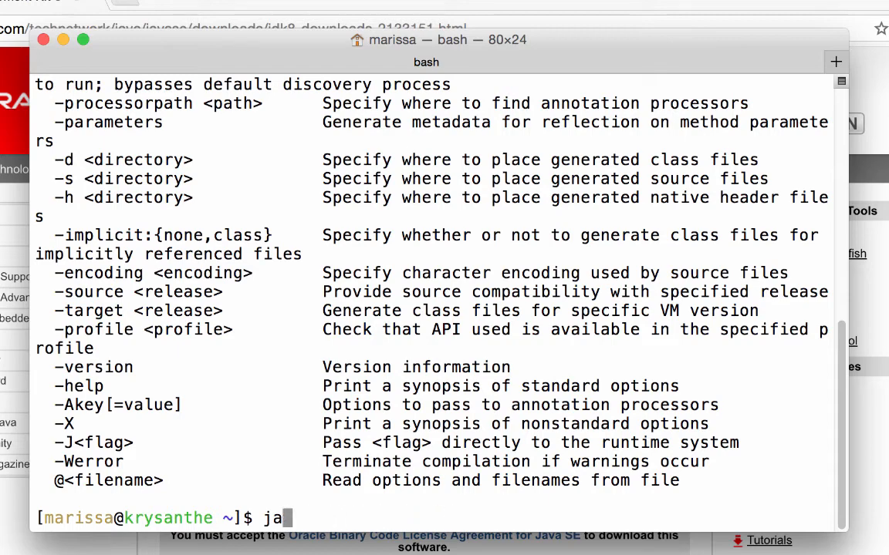
- Run the typed command and scroll through the java launcher's usage and options listing
{"action": "key", "text": "Return"}
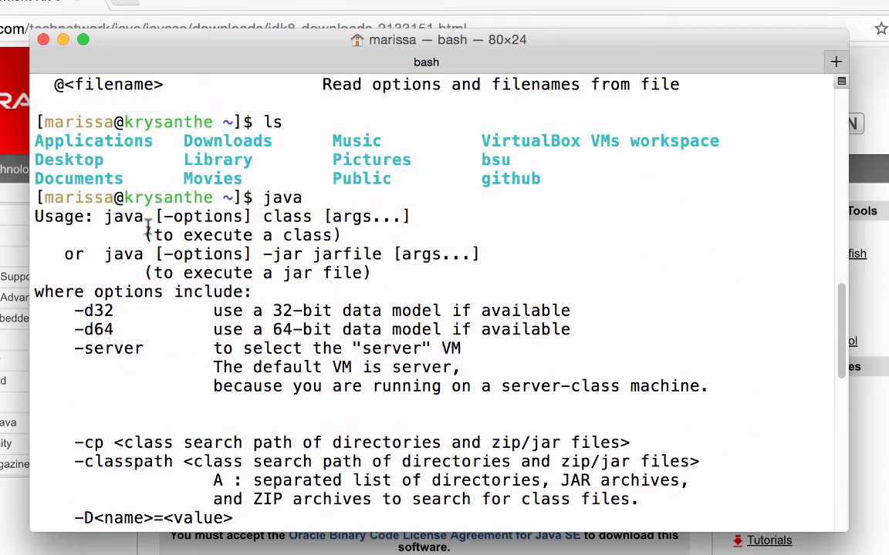
{"action": "scroll", "scroll_direction": "down", "scroll_amount": 3}
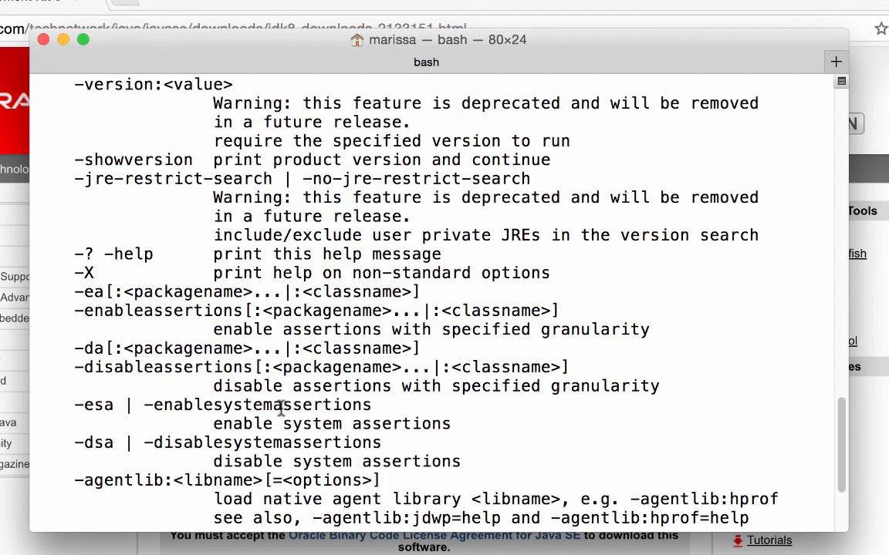
{"action": "scroll", "scroll_direction": "down", "scroll_amount": 3}
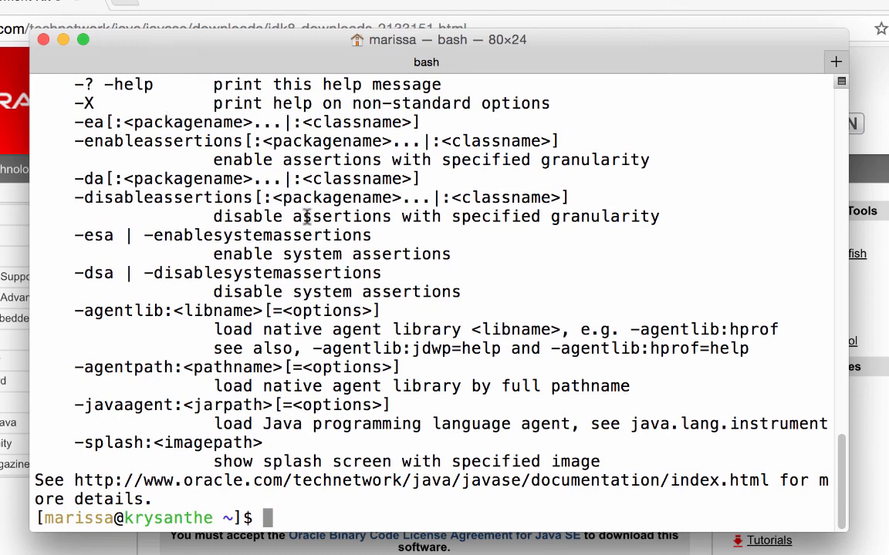